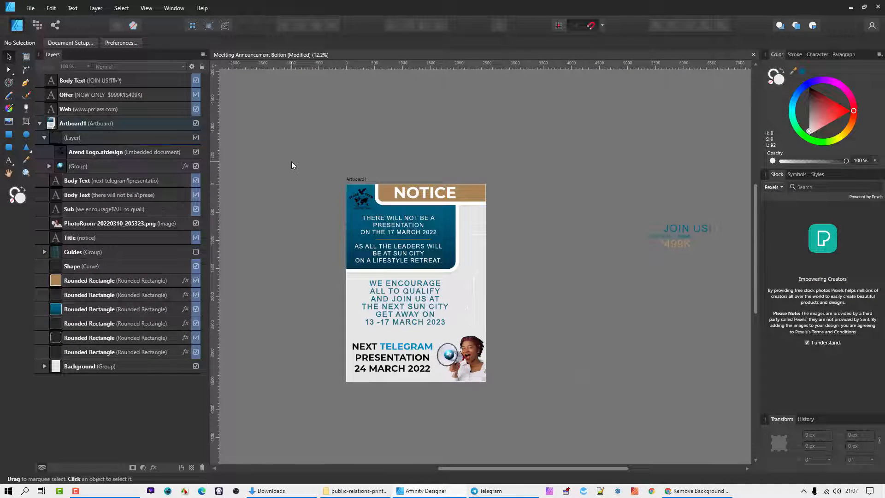
mouse_move(569, 238)
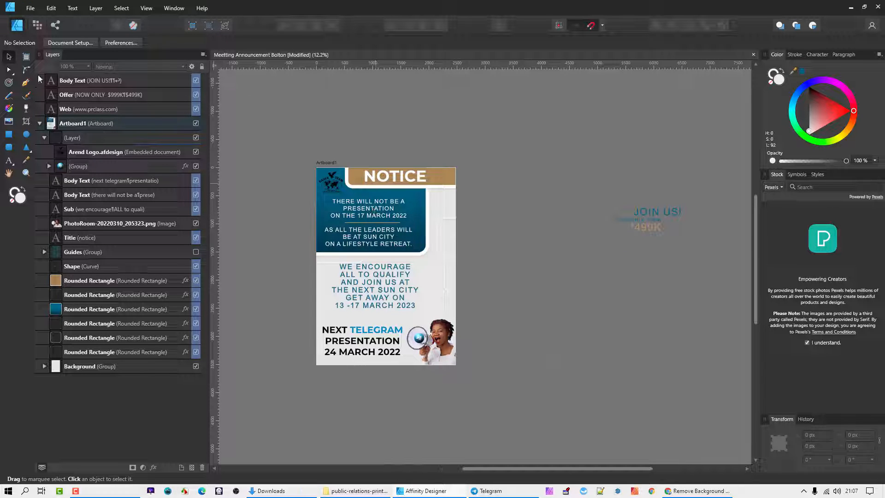
- Select the Body Text layer and enter the presentation notice to highlight the word NOT
scroll("up", 3)
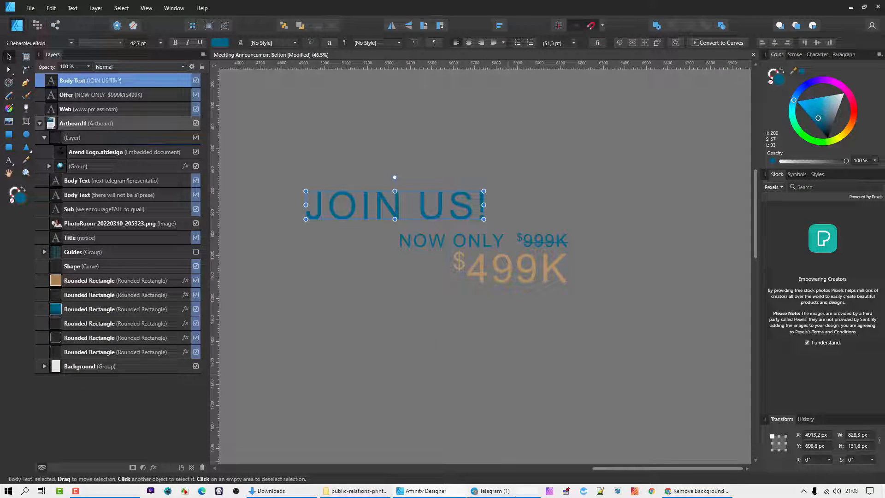
mouse_move(372, 213)
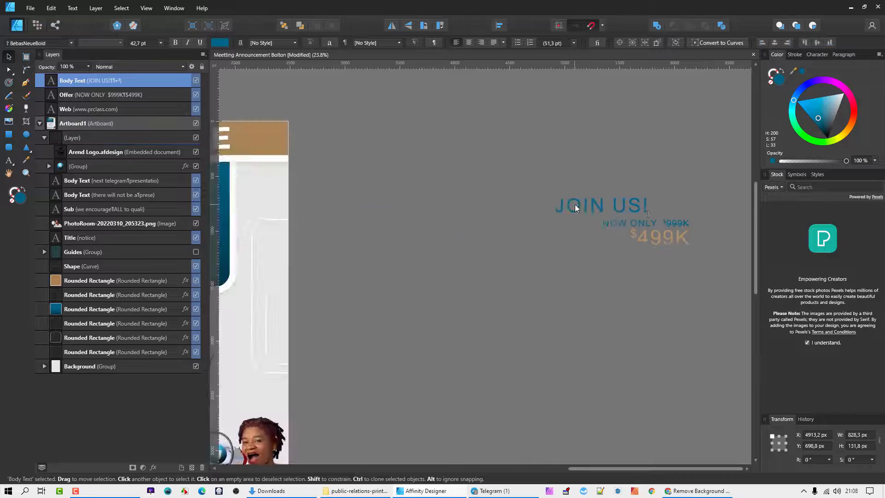
left_click(600, 205)
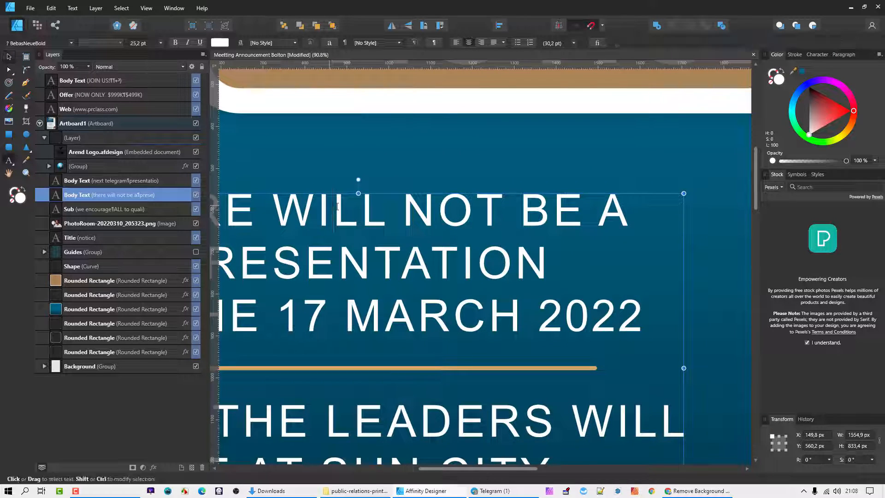
double_click(356, 210)
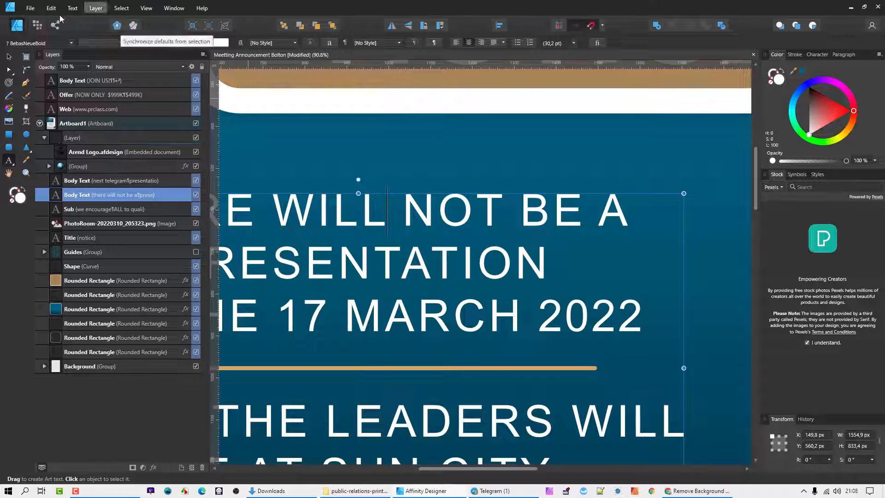
left_click(9, 162)
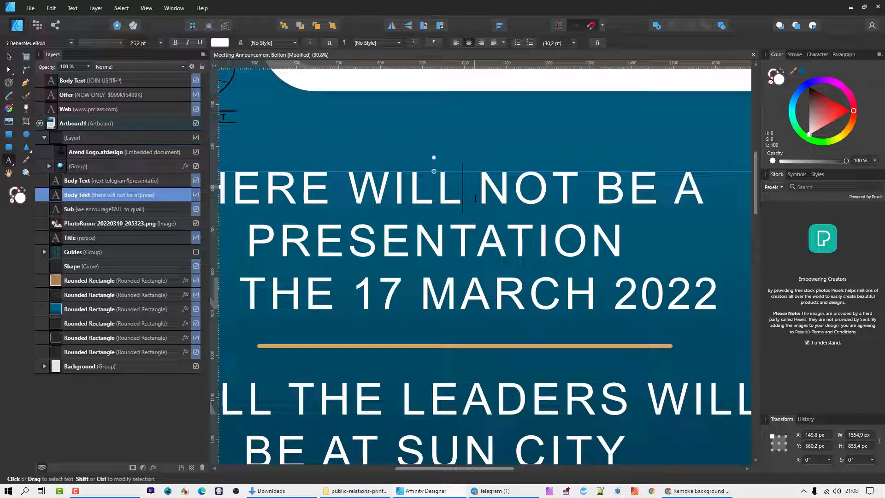
scroll("down", 3)
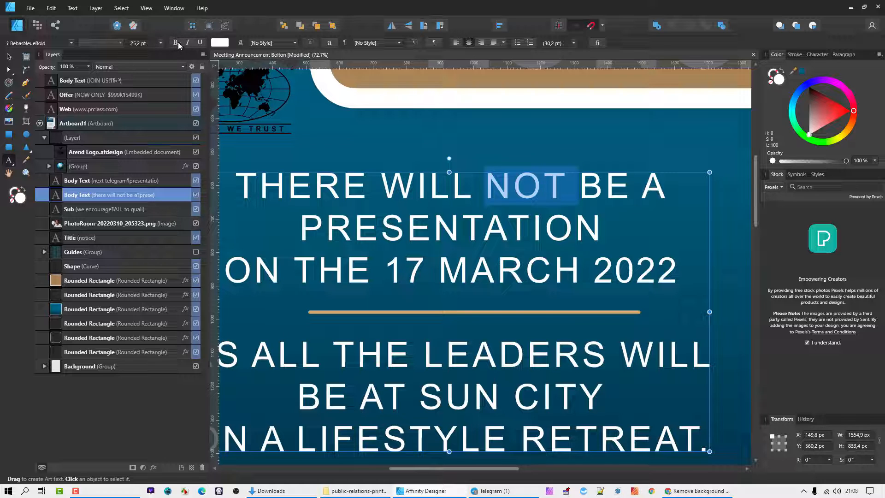
mouse_move(199, 43)
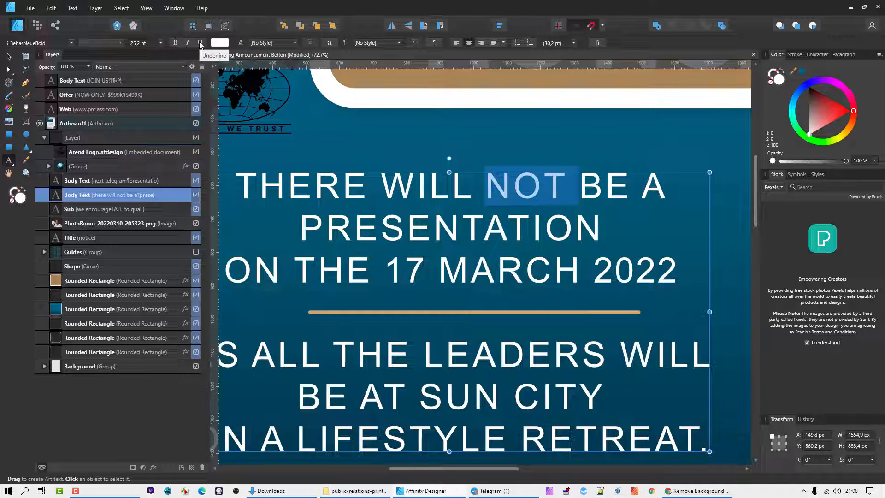
left_click(199, 43)
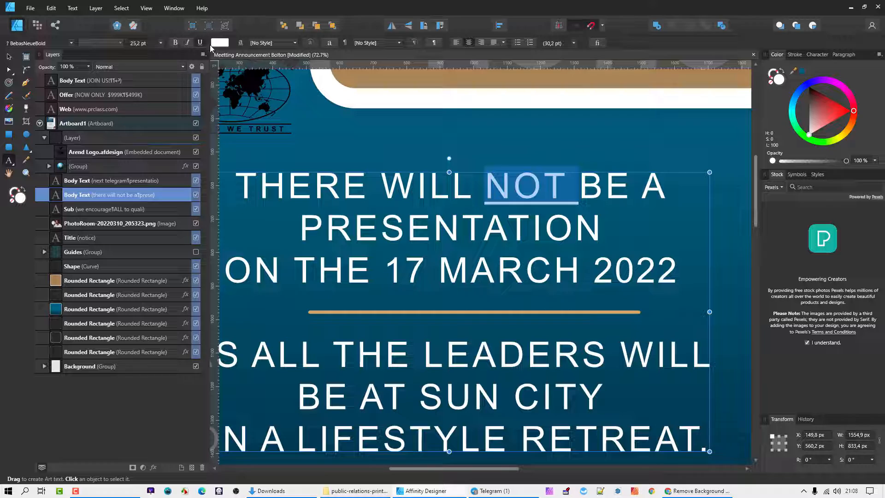
left_click(187, 42)
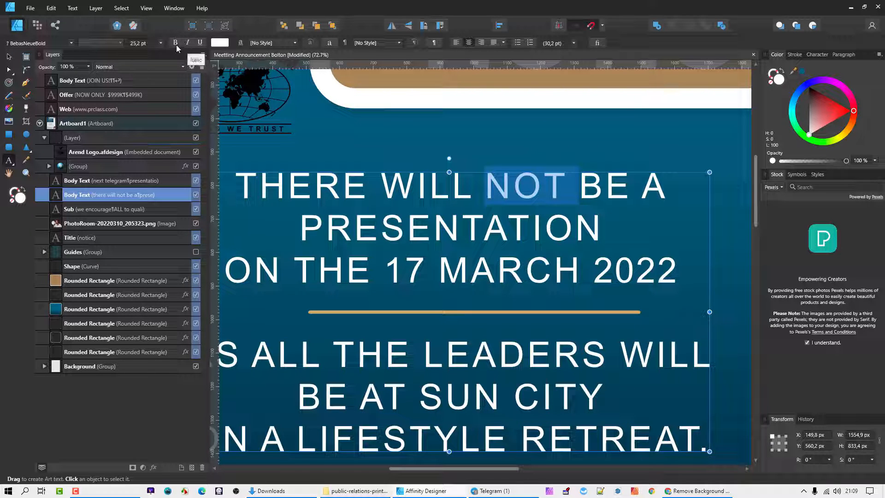
mouse_move(26, 43)
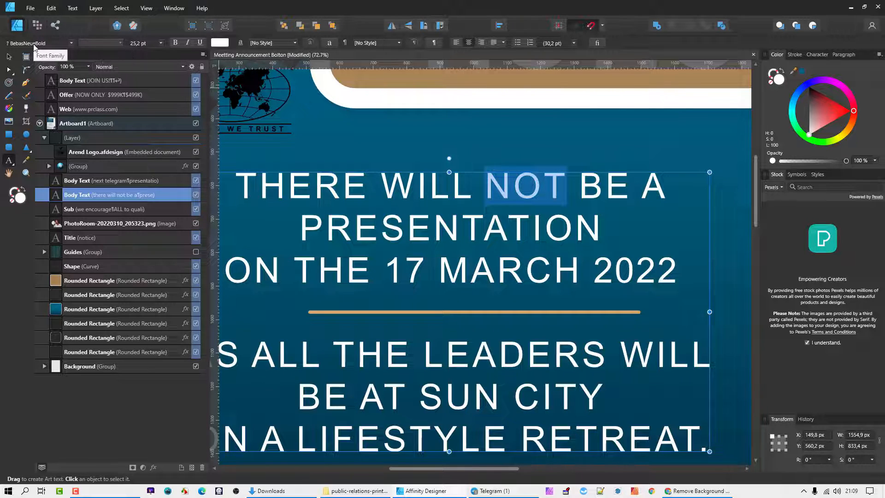
mouse_move(101, 43)
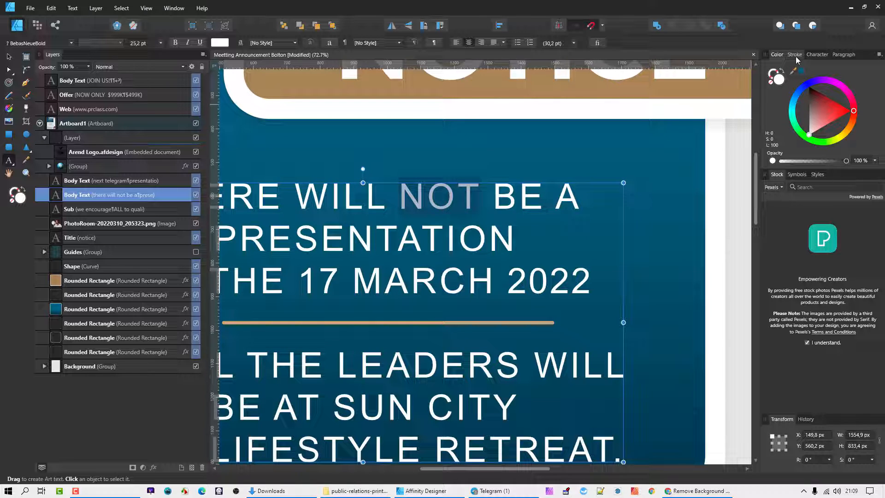
mouse_move(816, 54)
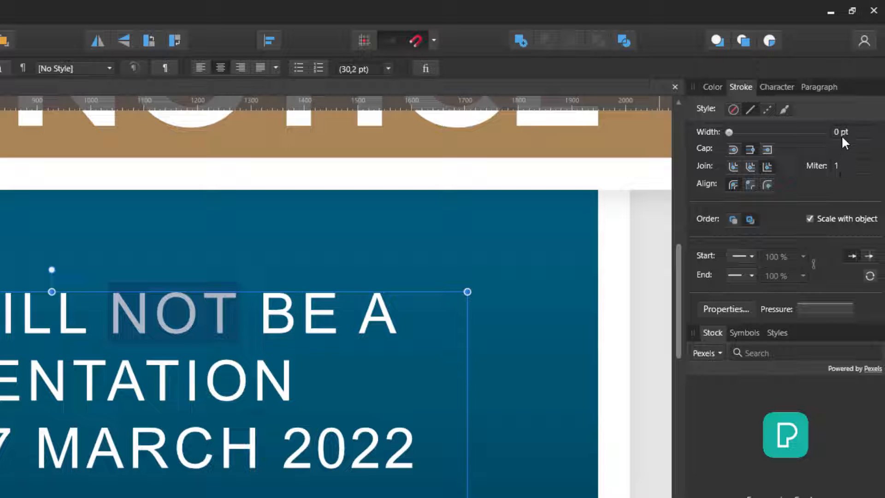
mouse_move(809, 182)
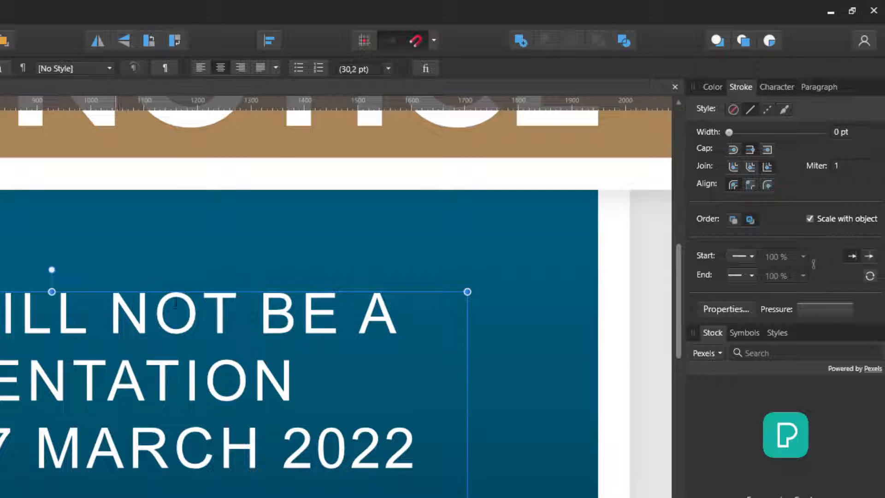
- Reselect the word NOT to show its zero-width outline settings
double_click(172, 314)
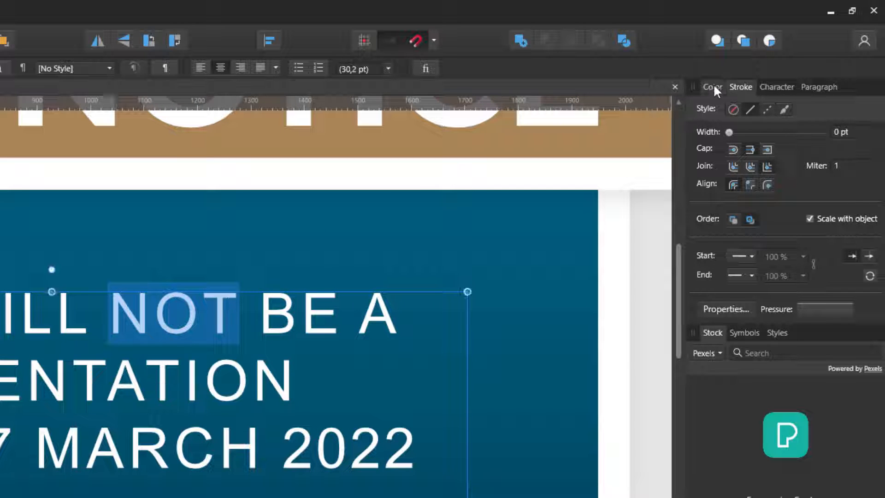
- Choose the stroke swatch in the Color panel and set NOT's outline colour to white
left_click(711, 86)
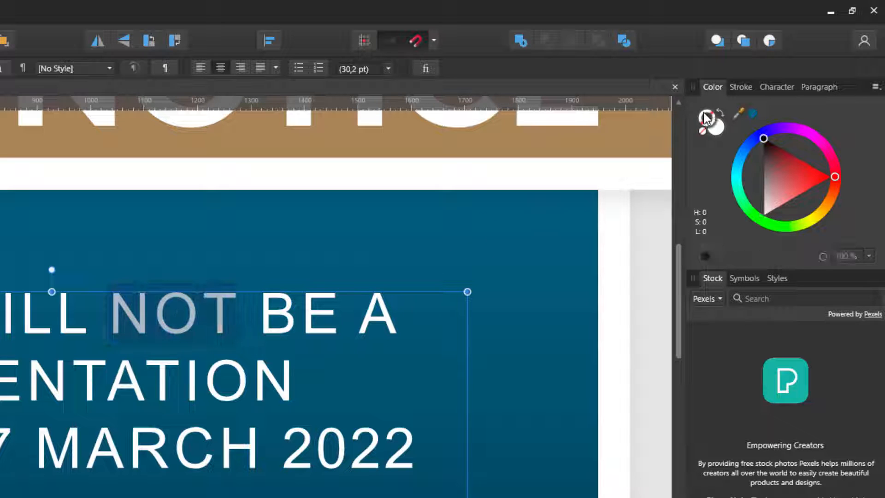
left_click(763, 215)
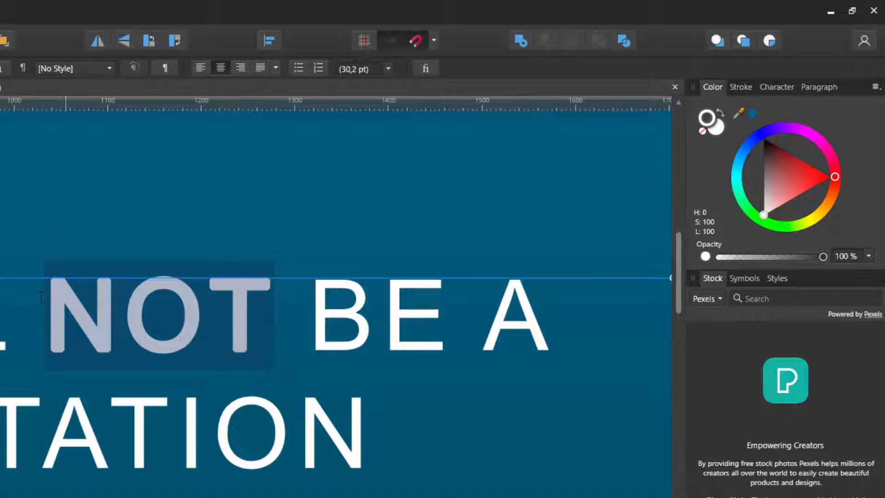
- Set NOT's stroke width to 2 pt with Scale with object ticked
left_click(740, 86)
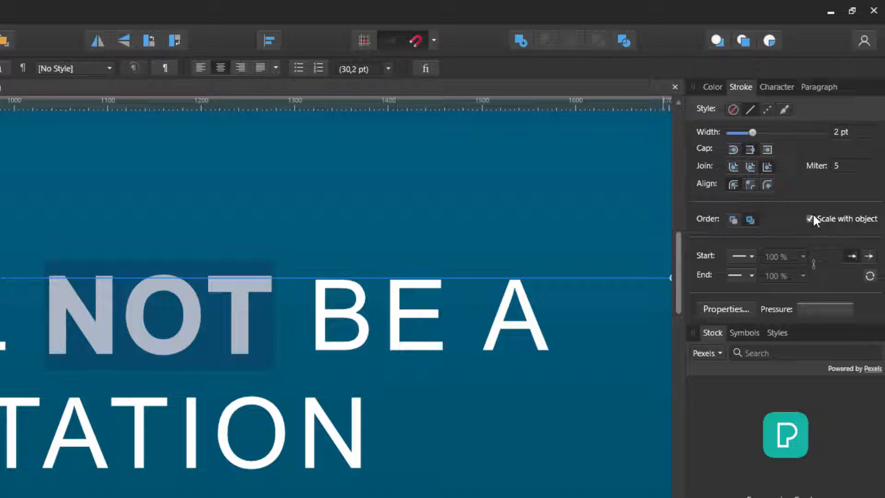
mouse_move(601, 255)
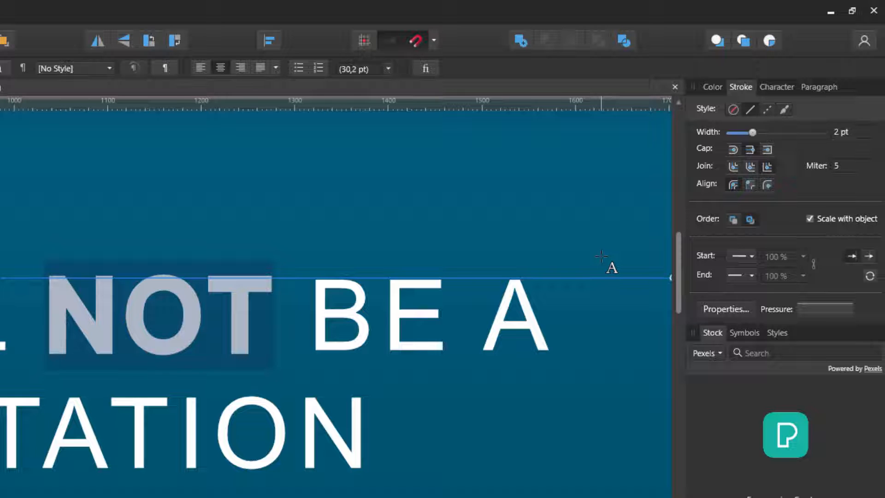
mouse_move(824, 158)
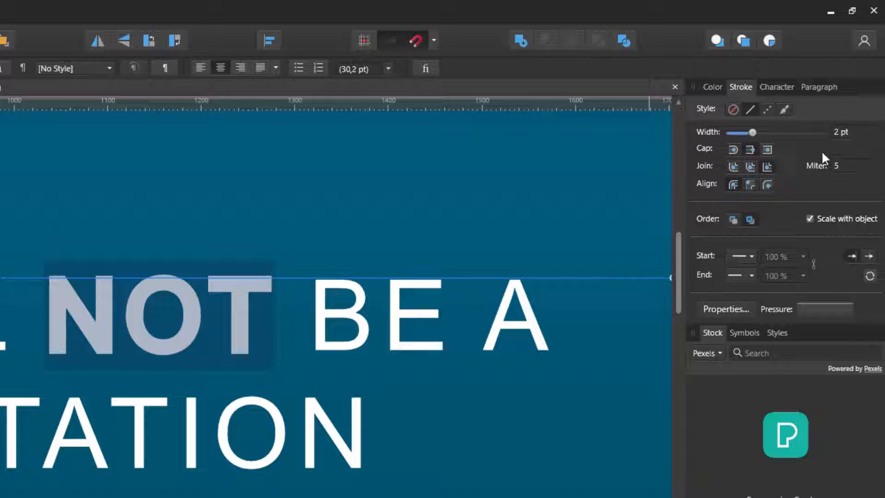
mouse_move(213, 275)
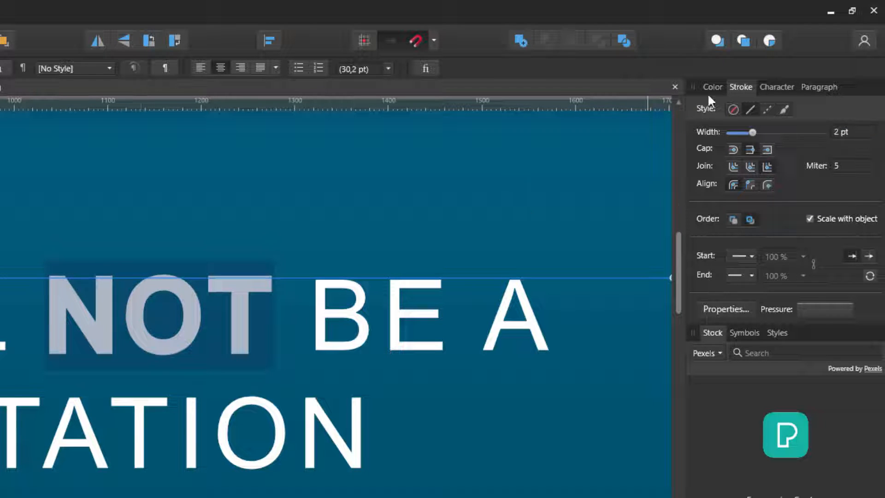
left_click(711, 87)
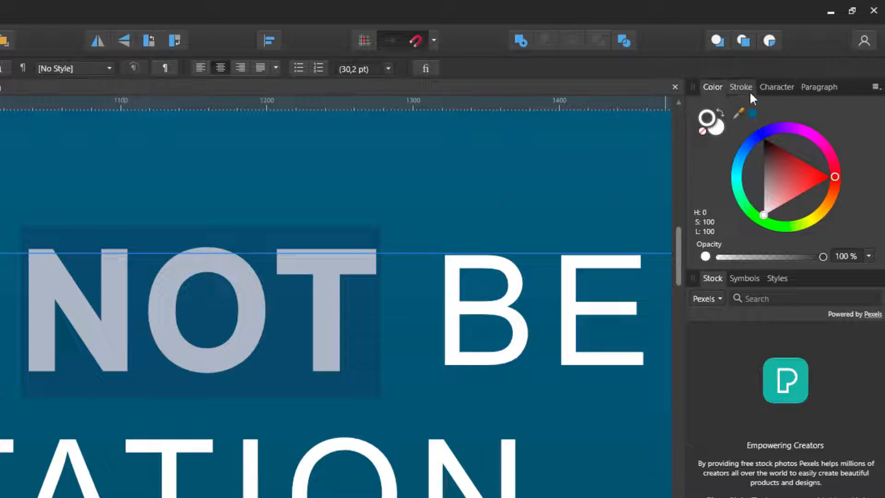
- Try Align Outside and Inside on NOT's stroke and begin editing its width
left_click(740, 87)
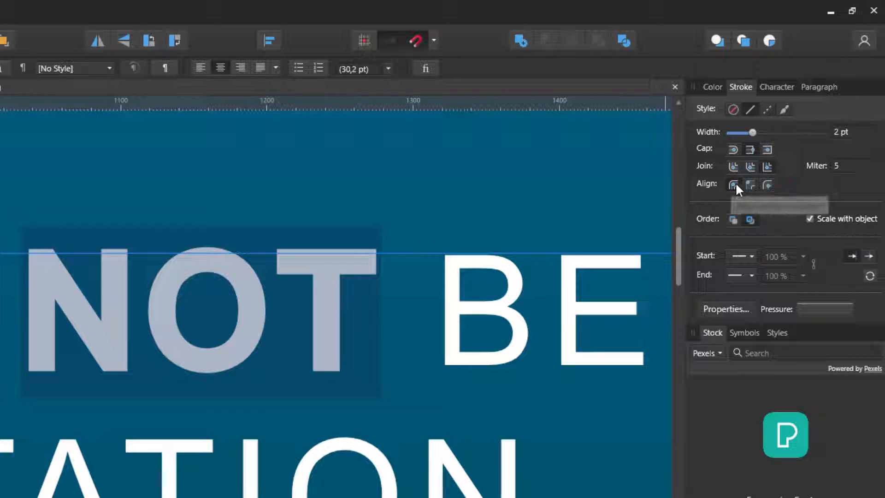
mouse_move(733, 184)
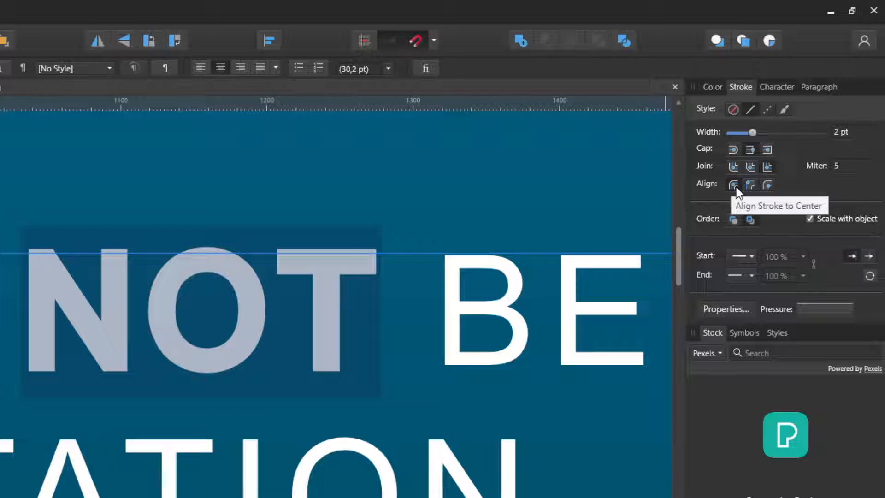
mouse_move(45, 346)
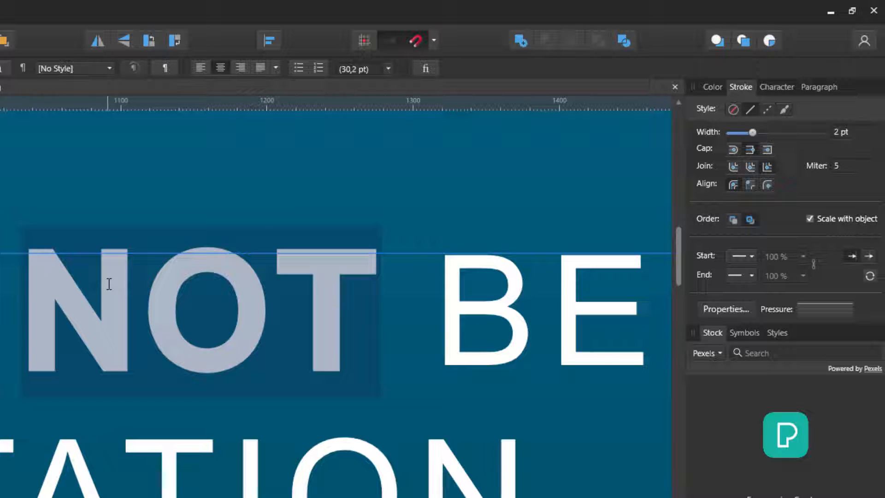
mouse_move(750, 184)
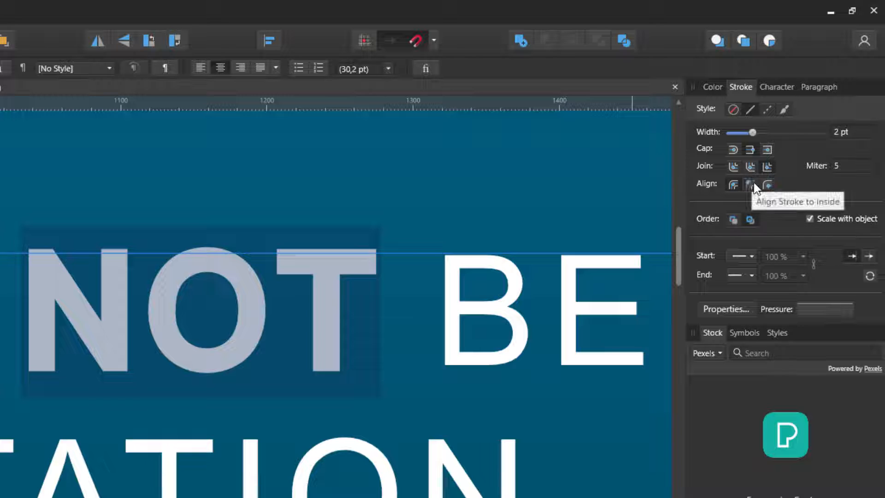
mouse_move(766, 185)
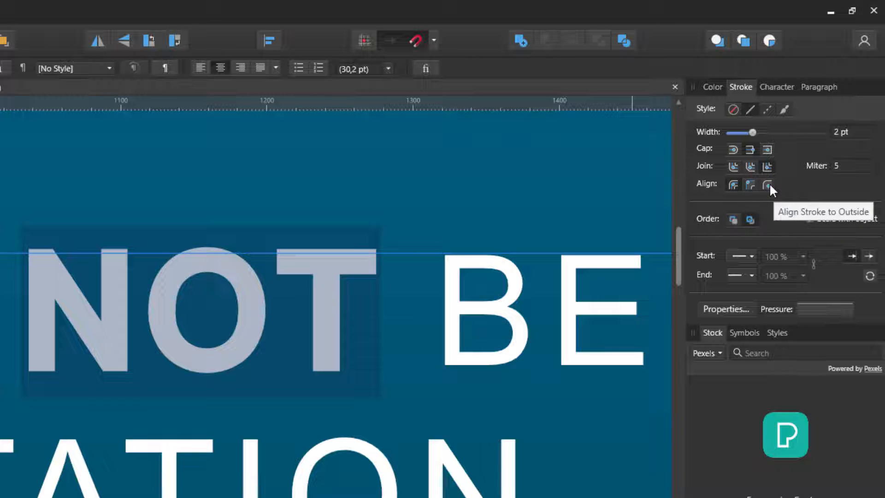
left_click(750, 184)
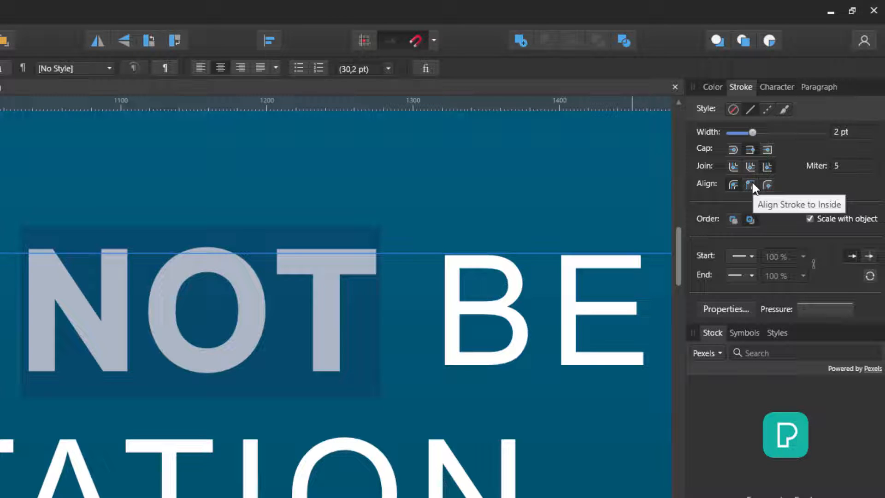
left_click(750, 185)
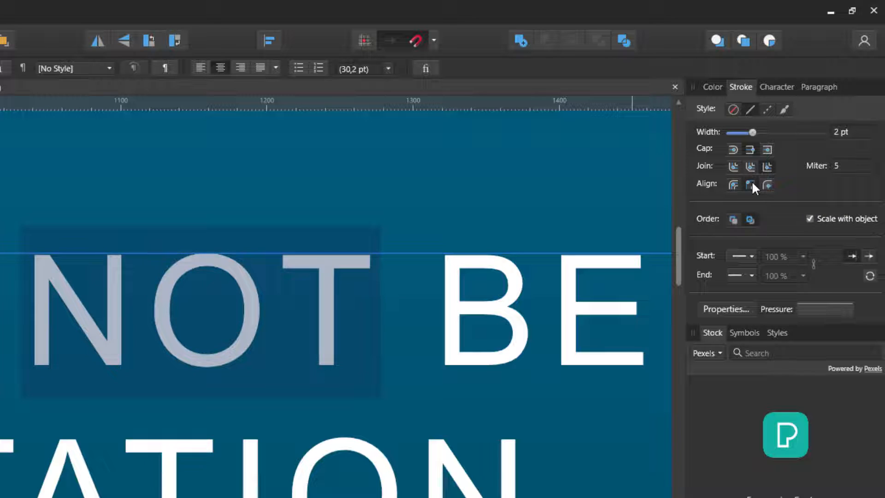
mouse_move(751, 185)
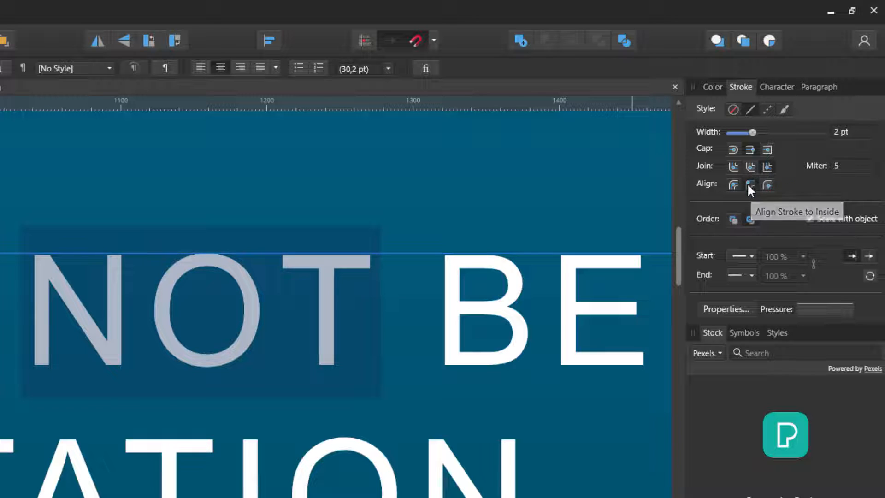
left_click(751, 184)
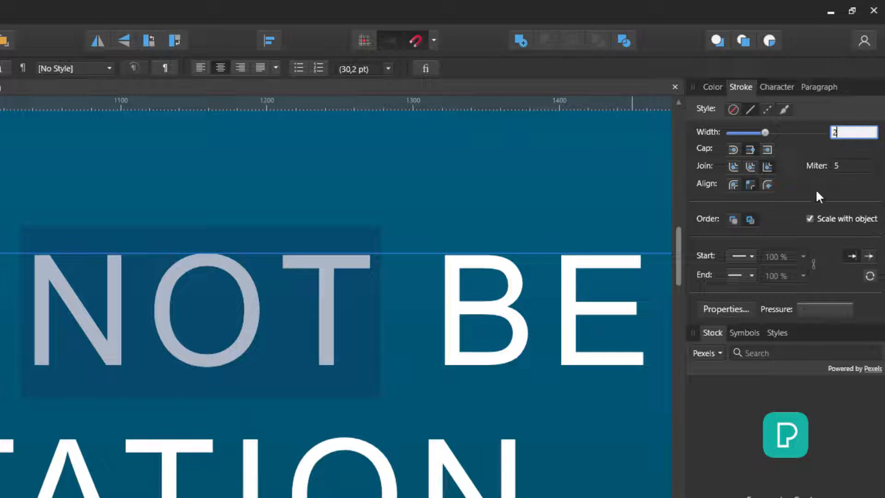
mouse_move(768, 184)
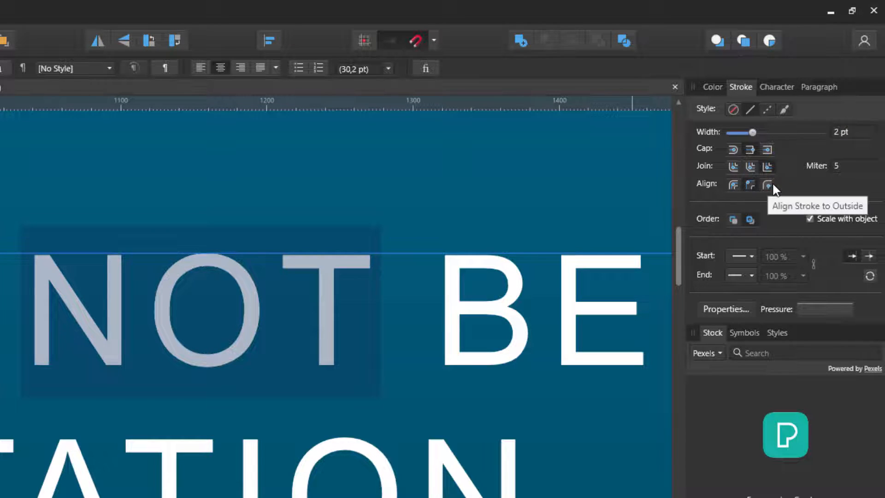
- Raise NOT's stroke width to 2.8 pt and settle on Align Center
left_click(768, 184)
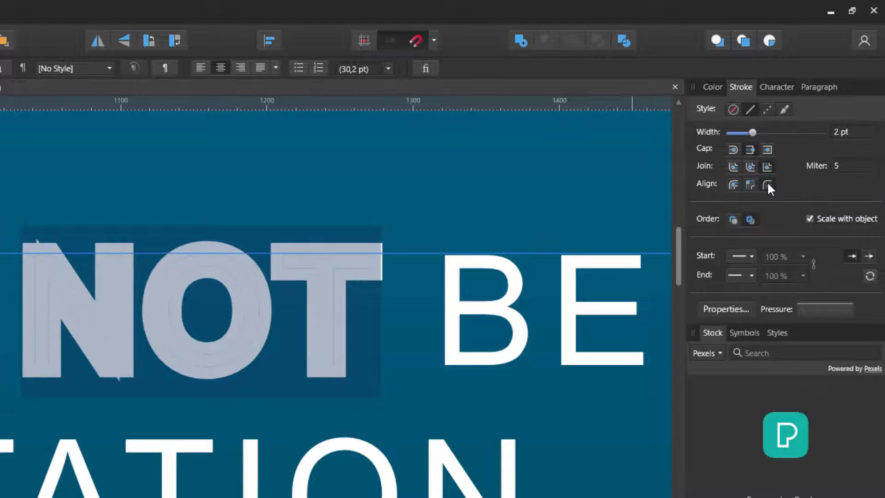
left_click(767, 185)
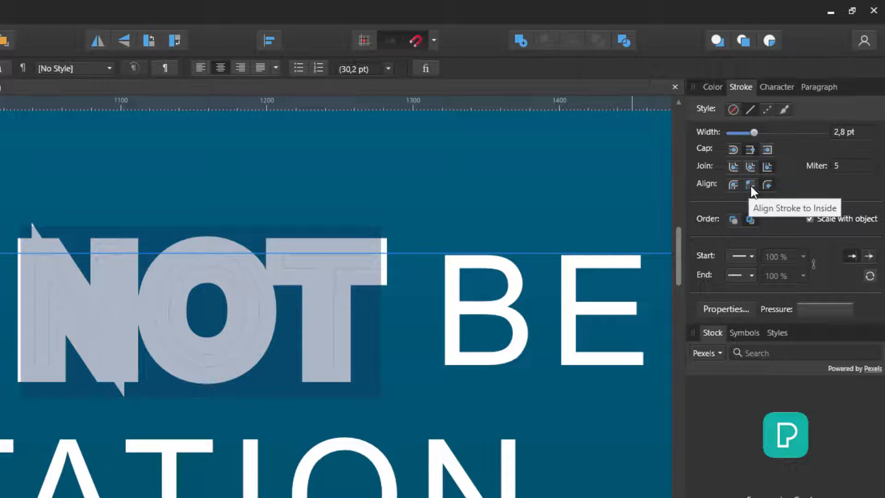
left_click(750, 185)
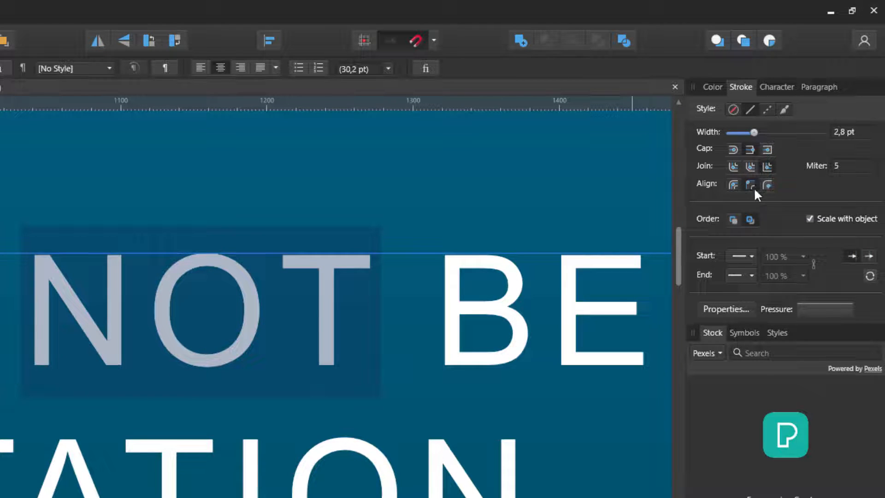
left_click(733, 184)
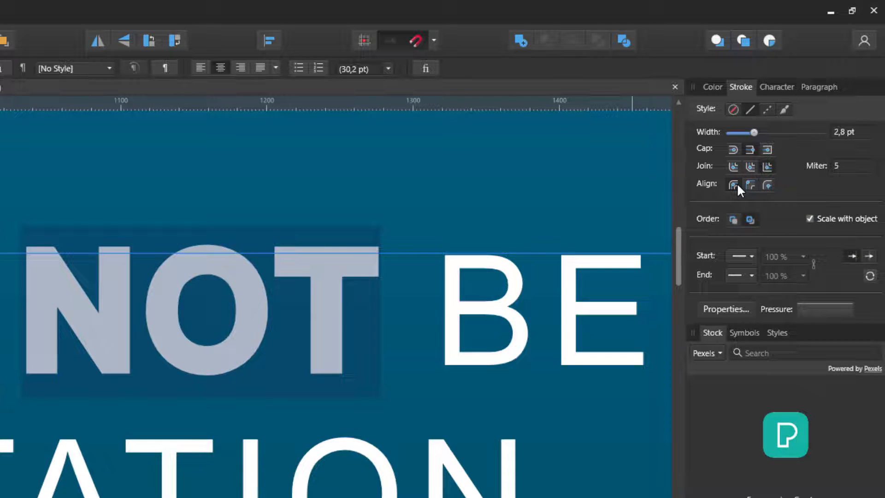
triple_click(843, 132)
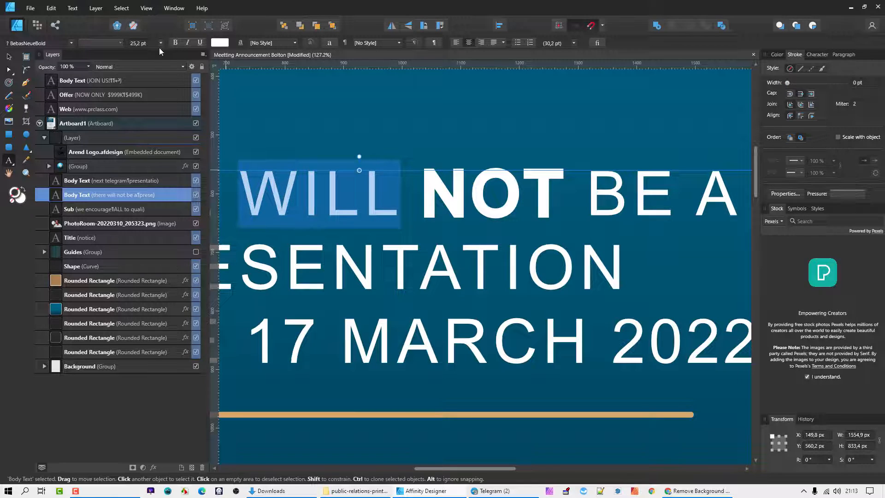
mouse_move(187, 44)
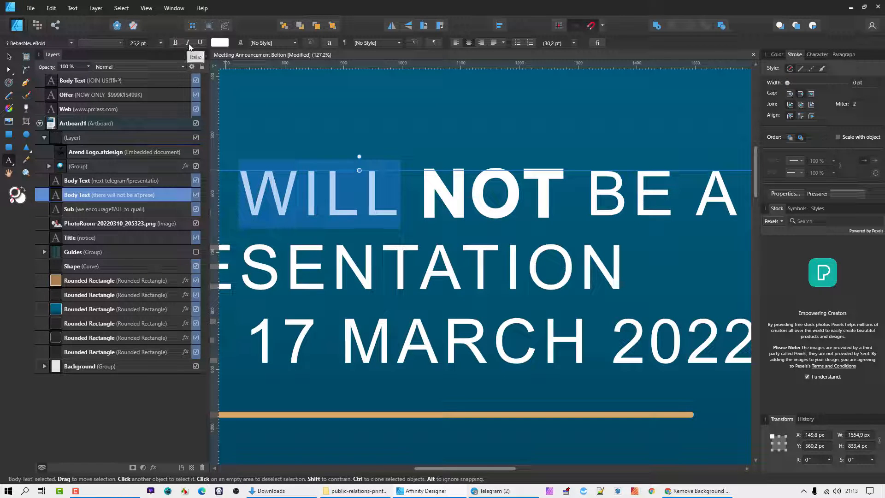
left_click(199, 42)
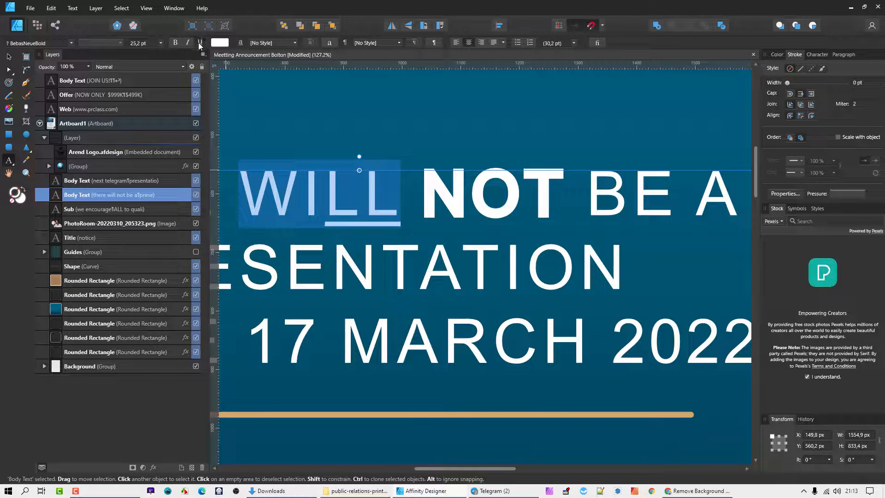
left_click(199, 42)
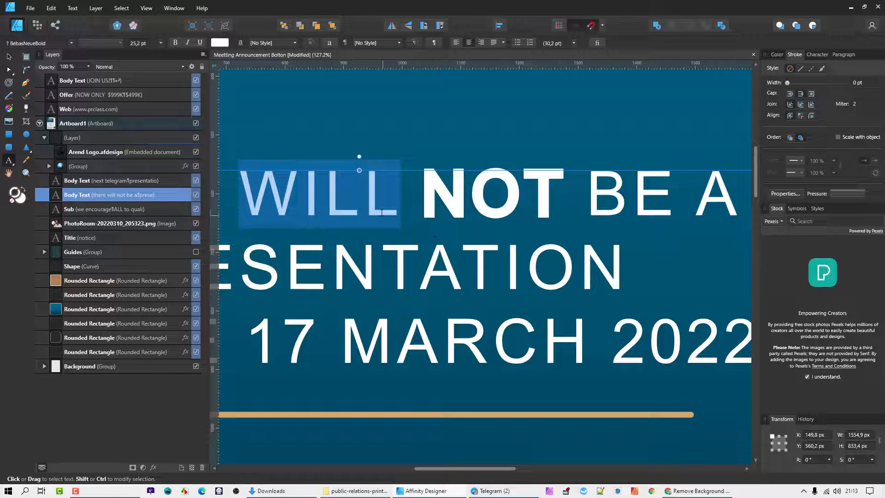
mouse_move(143, 43)
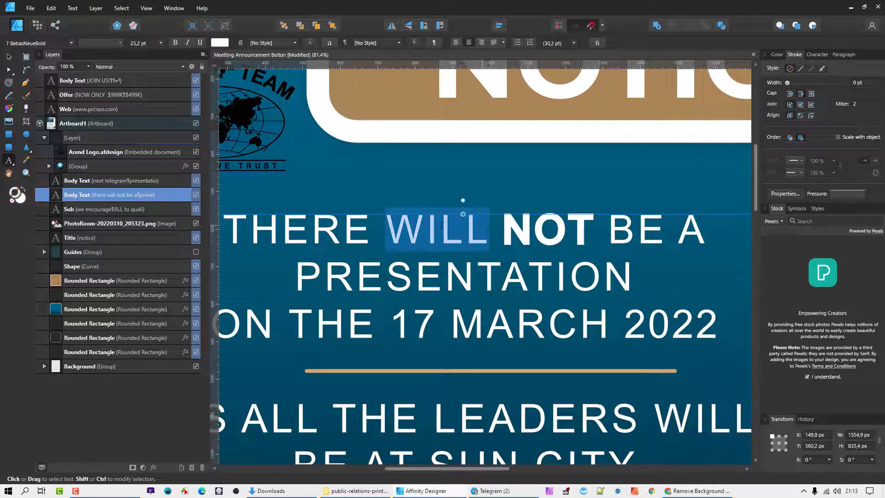
mouse_move(429, 197)
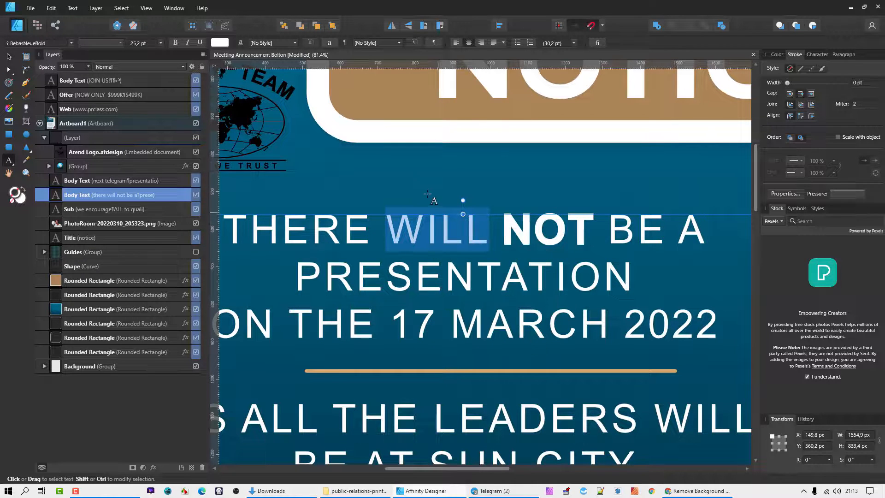
- Create a separate Artistic Text object 'WILL' and skew it in the Transform panel
left_click(9, 83)
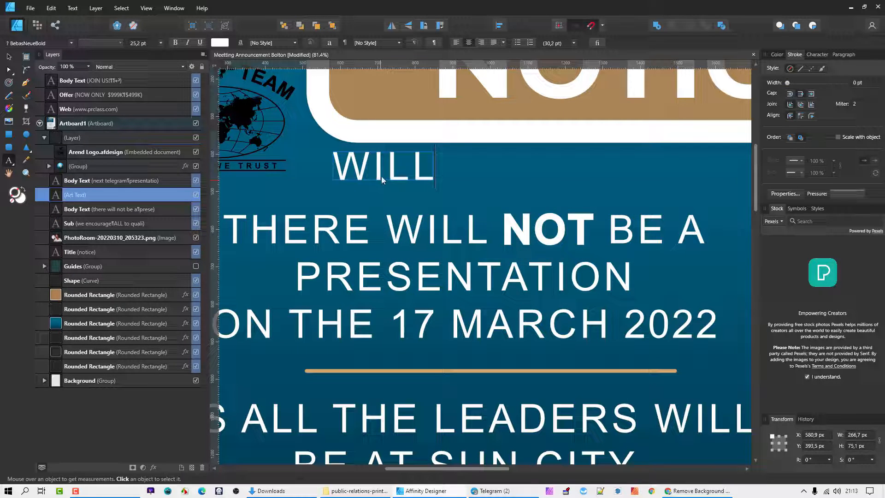
left_click(382, 167)
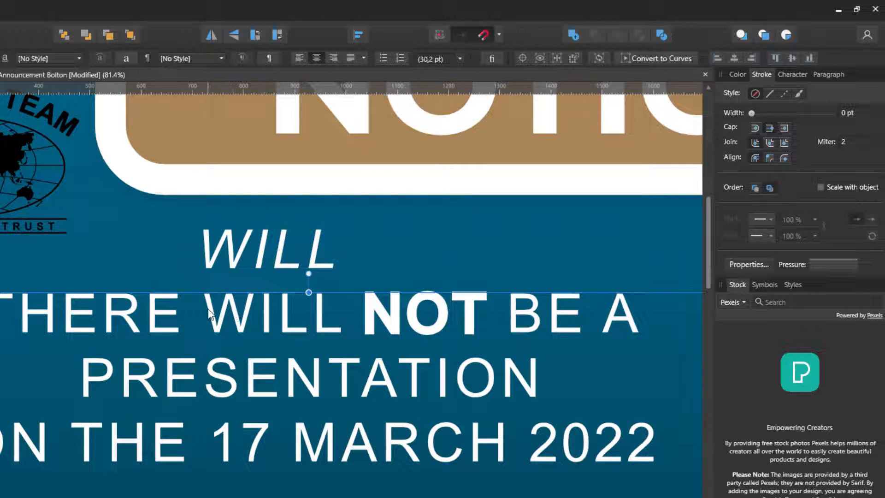
- Delete WILL from the body sentence and move the slanted copy into the gap
double_click(271, 313)
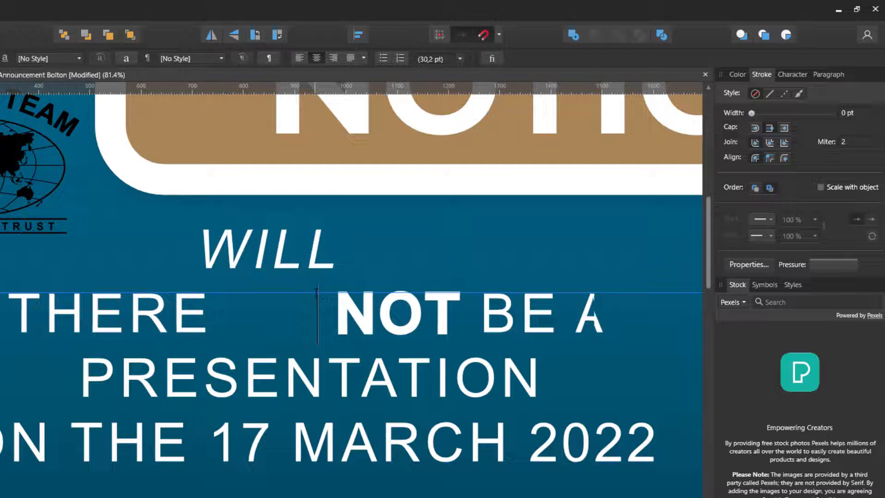
left_click(265, 248)
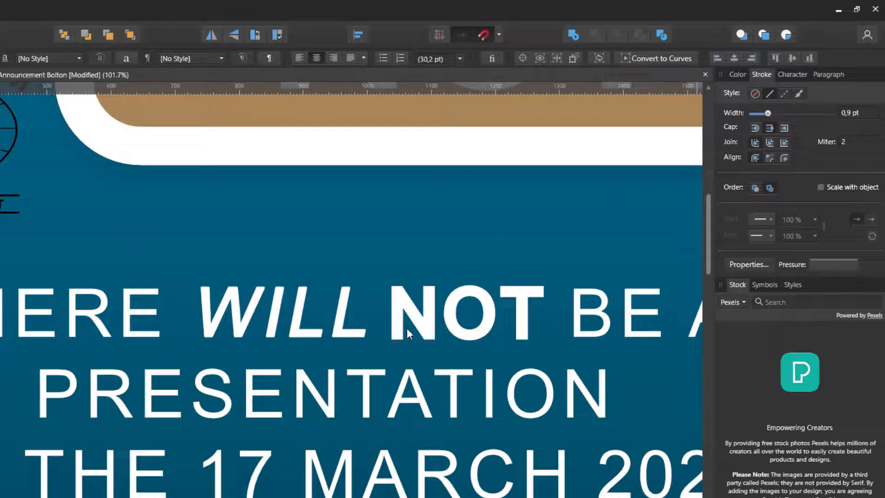
- Select the slanted WILL and set its stroke miter limit to 5
left_click(277, 310)
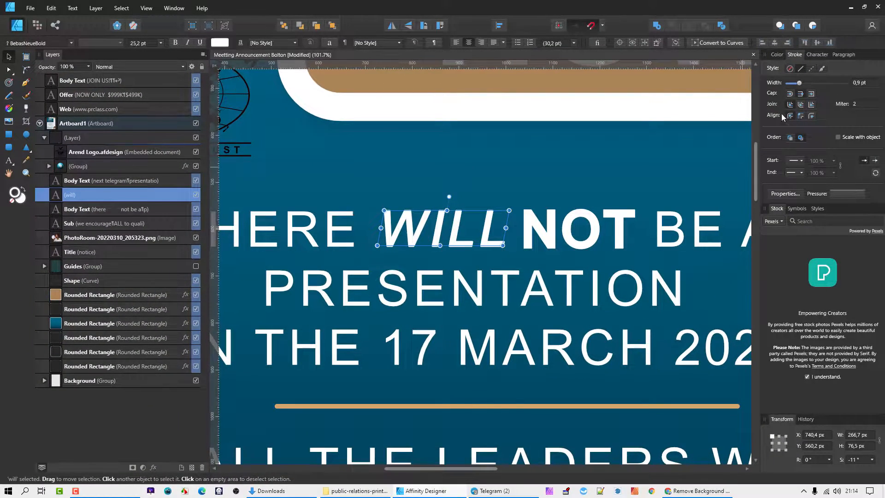
mouse_move(858, 129)
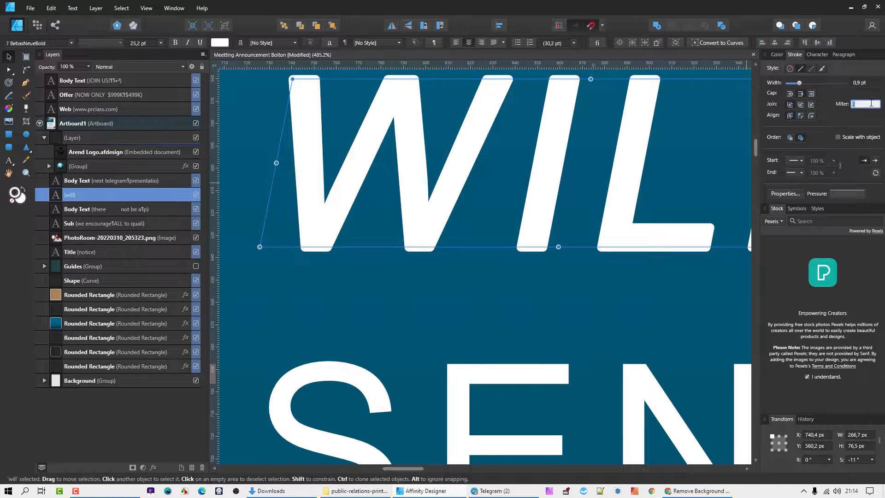
type("5")
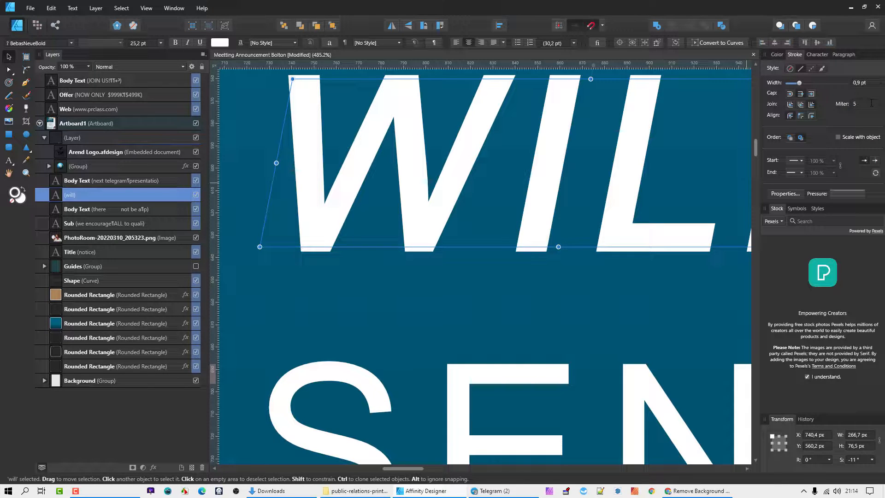
scroll("down", 3)
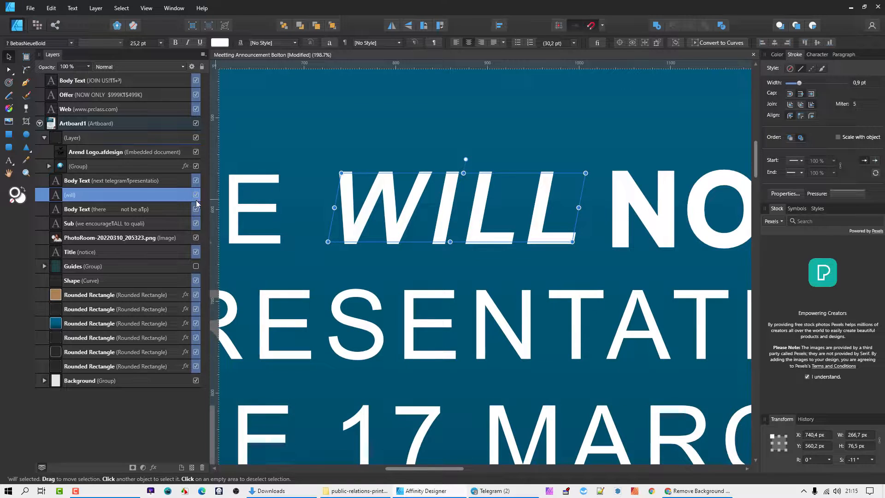
mouse_move(525, 222)
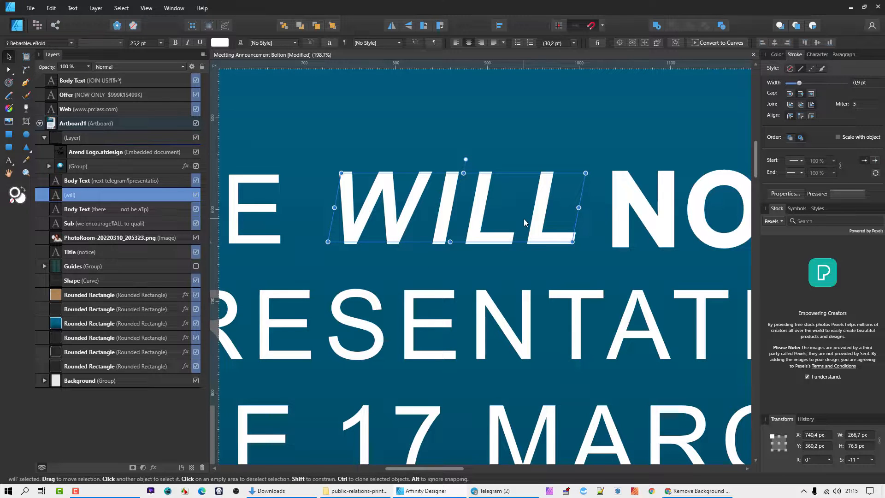
scroll("down", 3)
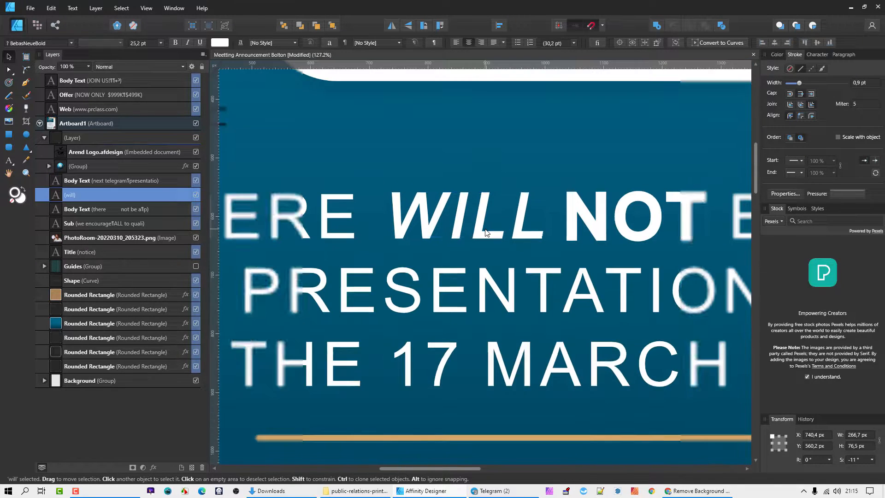
left_click(463, 218)
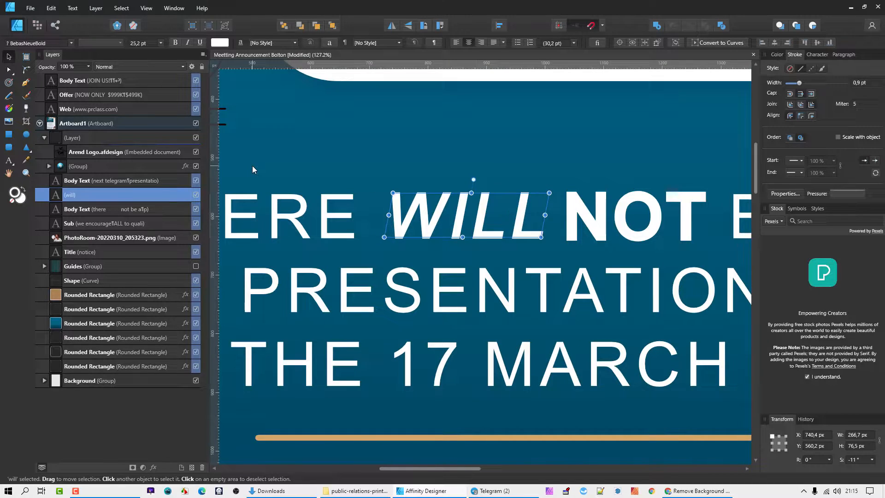
mouse_move(609, 221)
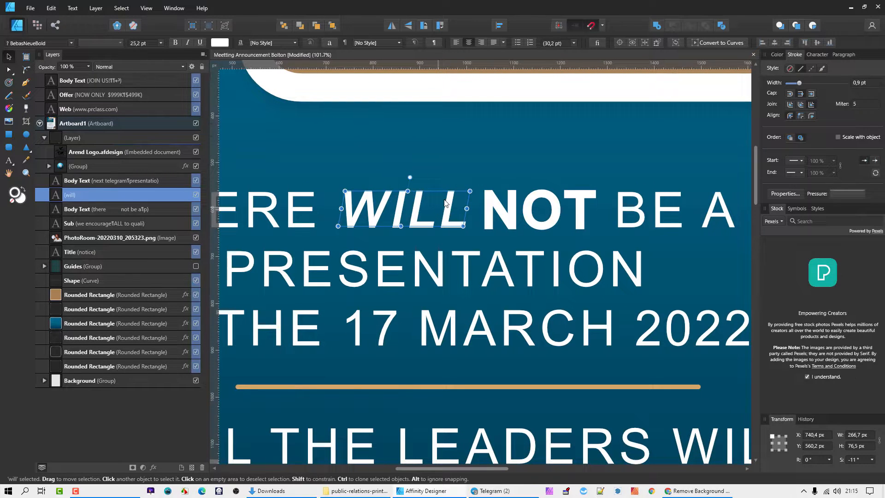
mouse_move(513, 186)
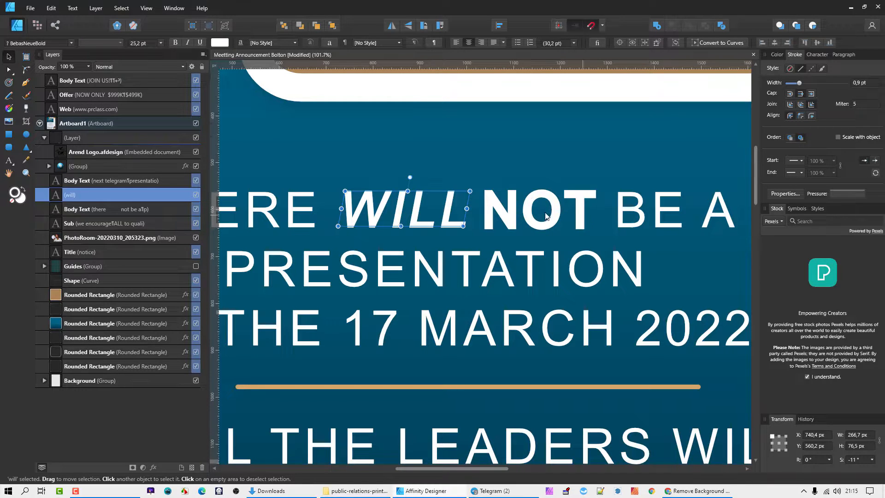
mouse_move(399, 213)
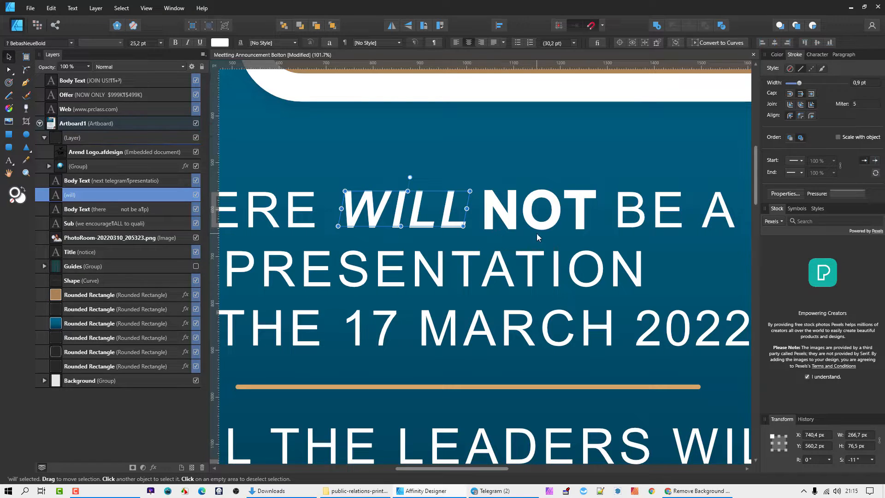
mouse_move(503, 292)
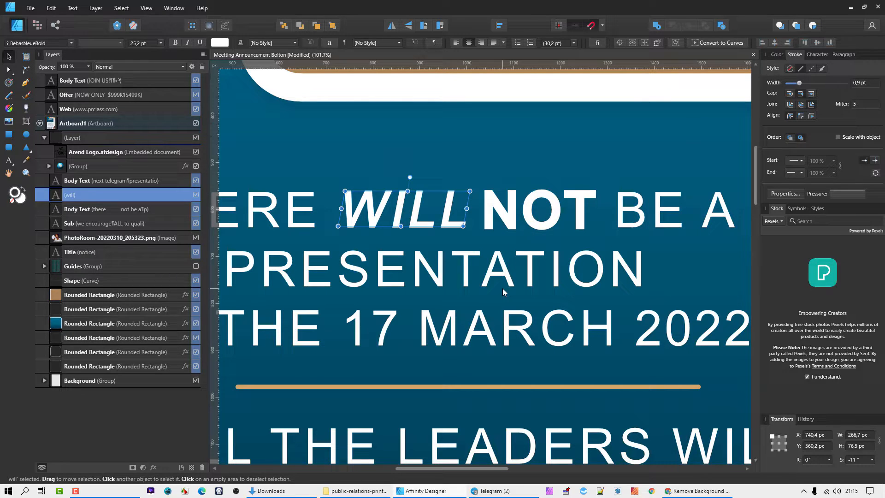